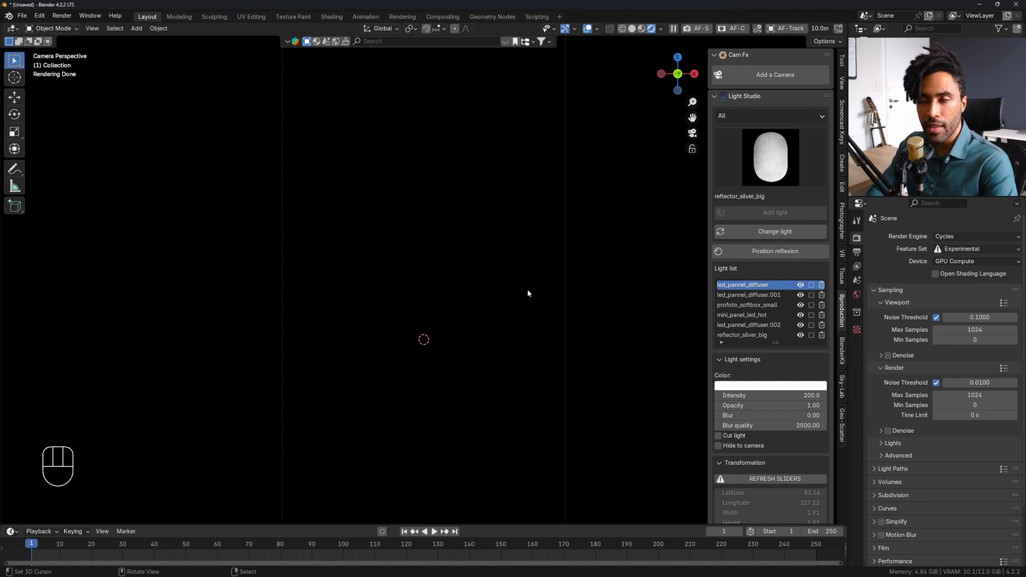
# Step: Delete the previous studio lights from the Light Studio light list
pyautogui.click(769, 156)
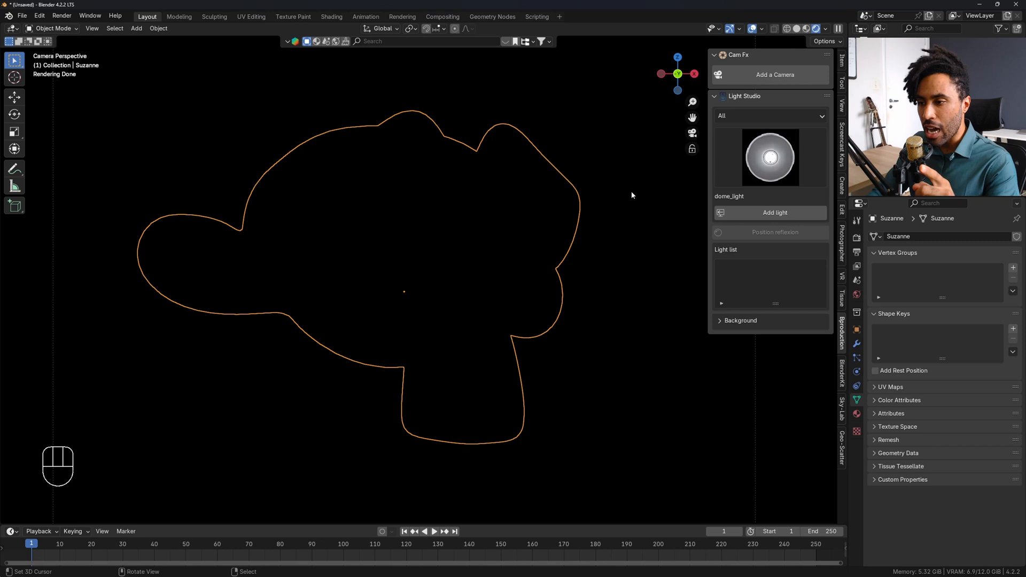
pyautogui.moveTo(541, 151)
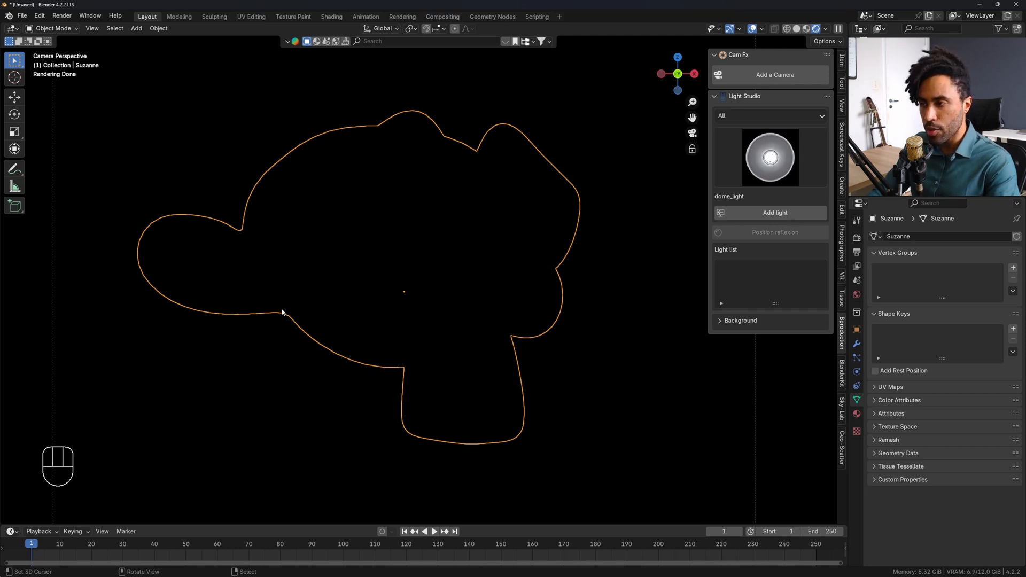
# Step: Open the light preset gallery from the Light Studio preview thumbnail
pyautogui.click(770, 157)
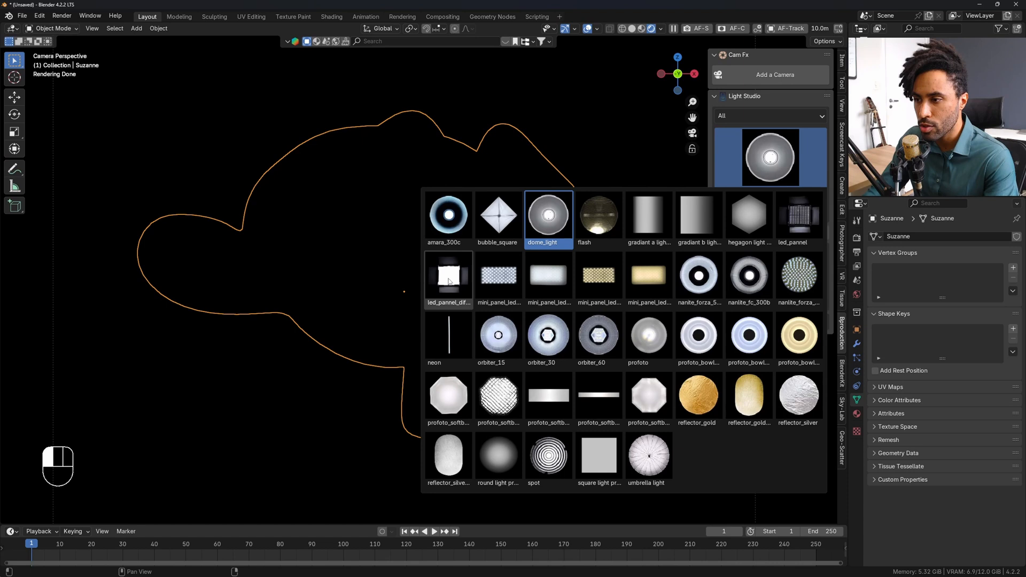
# Step: Add the led_pannel_diffuser preset as a new light in the scene
pyautogui.click(448, 275)
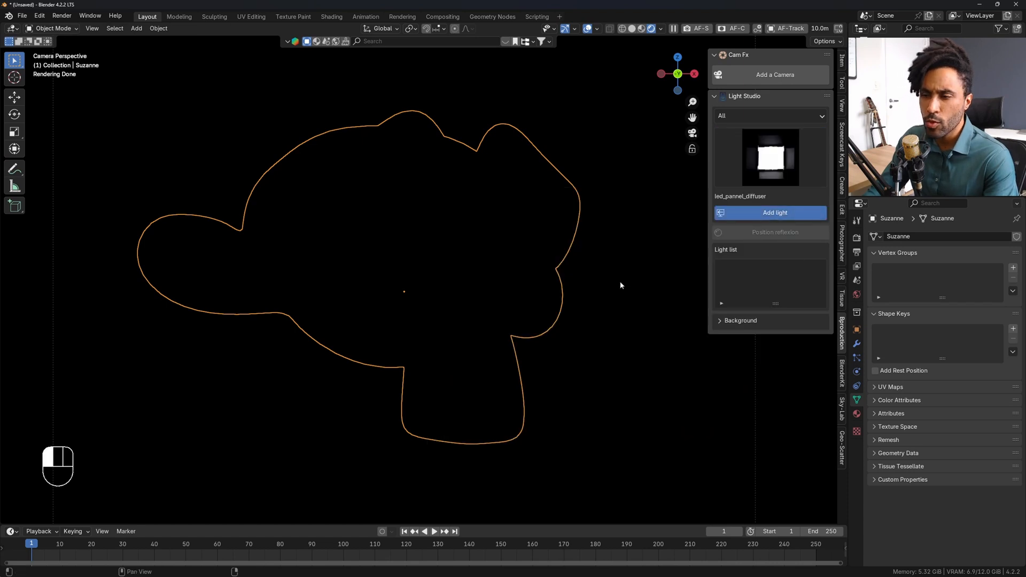
pyautogui.click(771, 213)
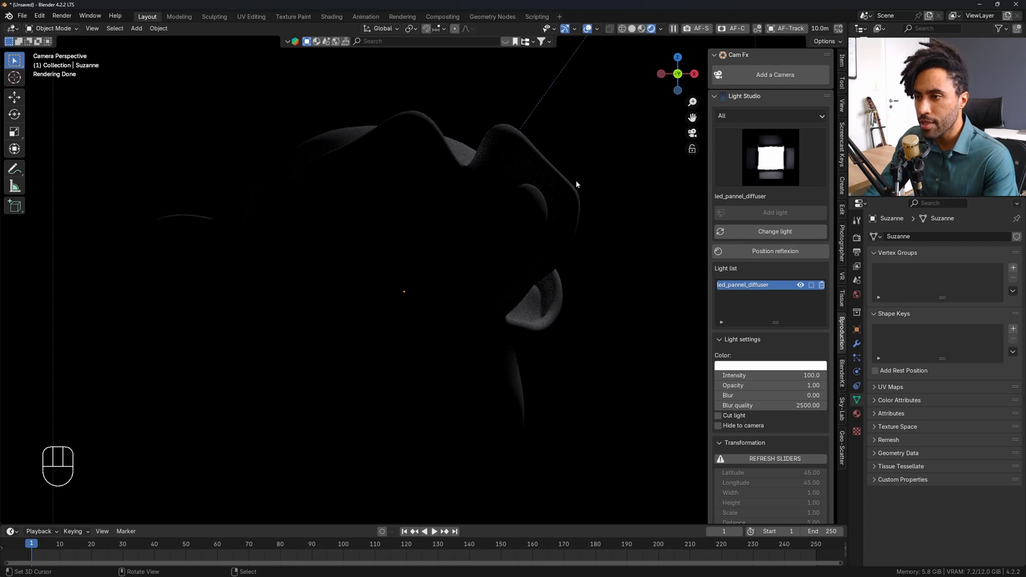
pyautogui.moveTo(401, 134)
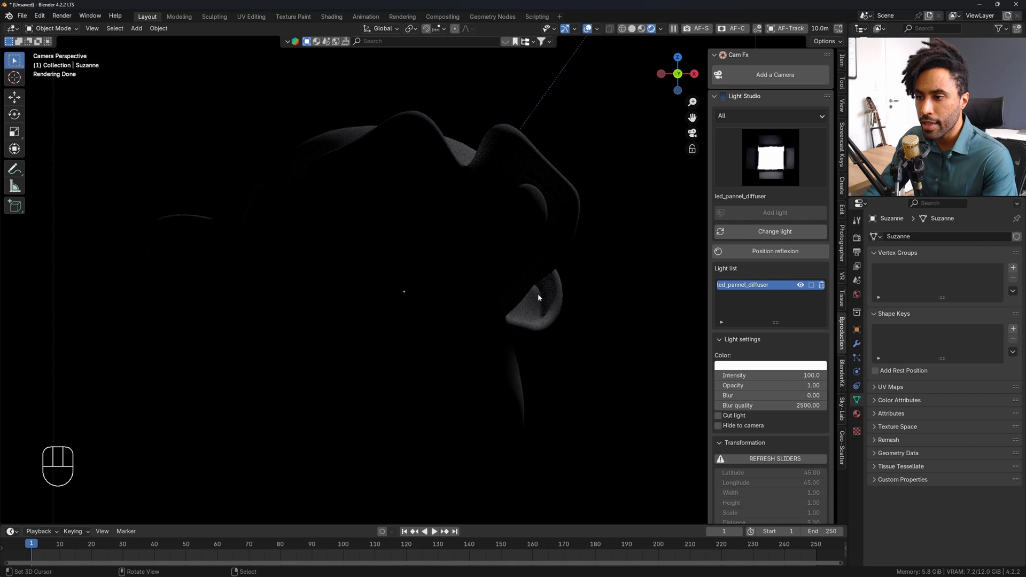
pyautogui.moveTo(523, 352)
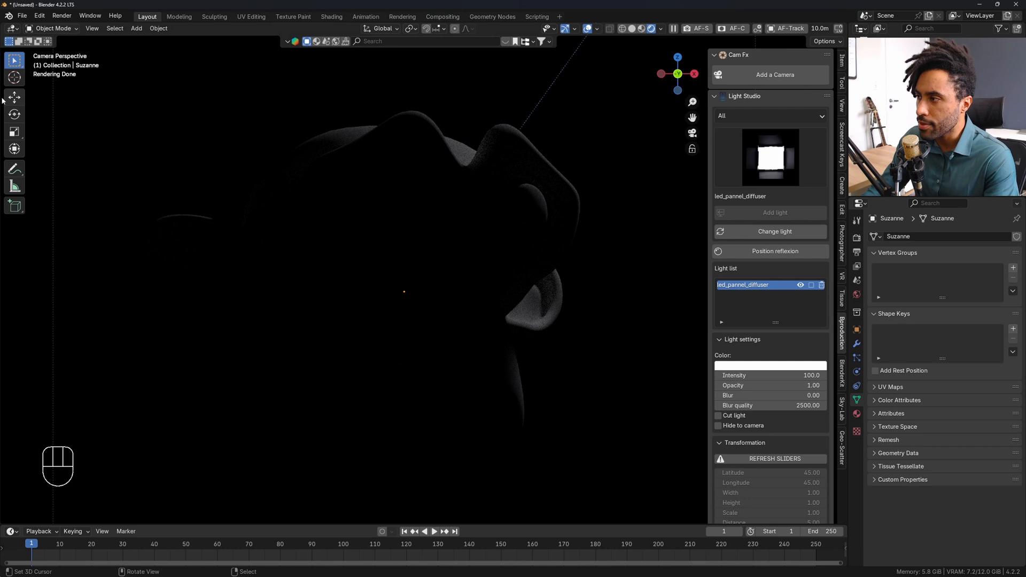
# Step: Sketch rim-highlight marks with the Annotate tool, then undo the strokes
pyautogui.click(13, 169)
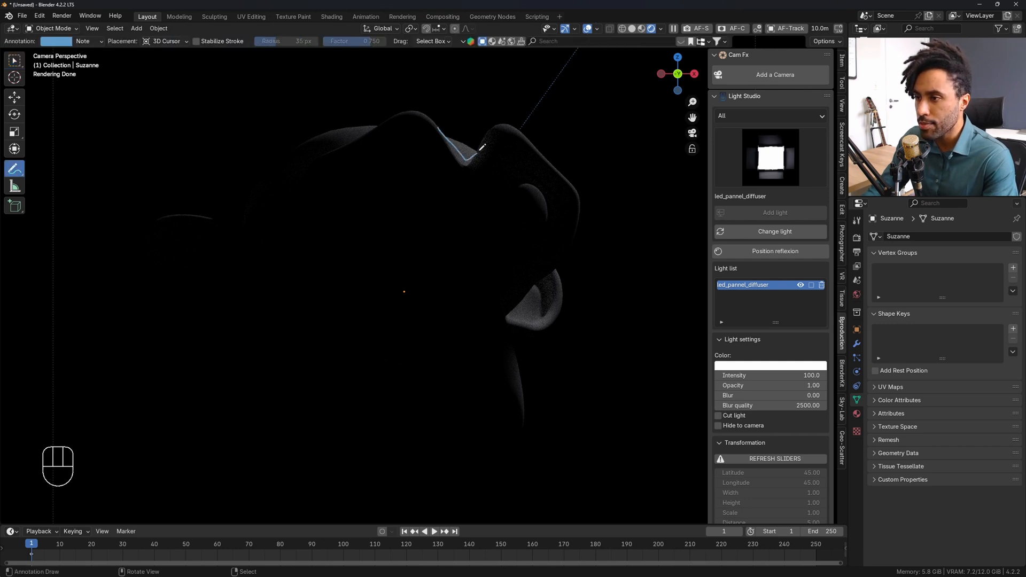
pyautogui.press('ctrl+z')
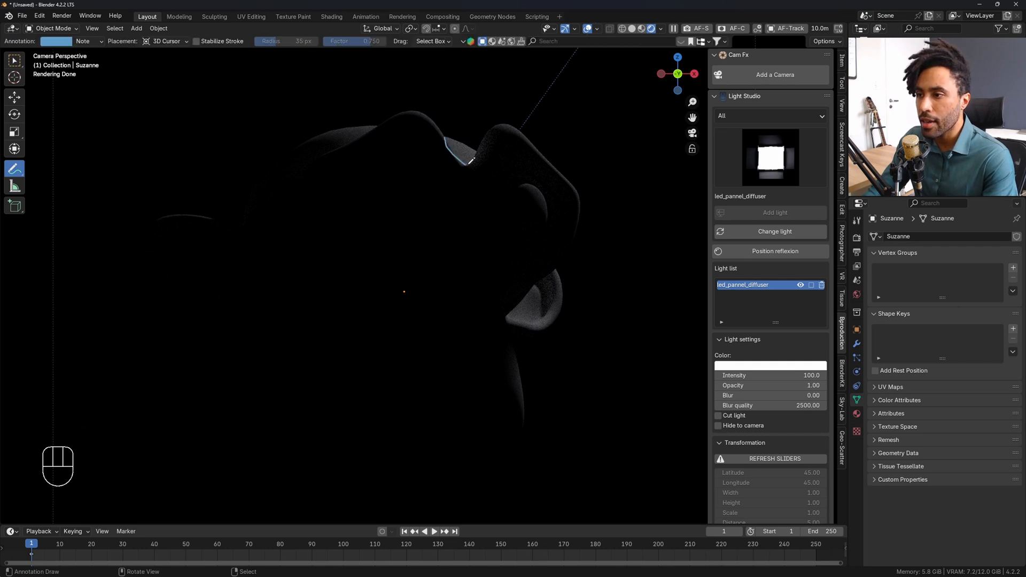
pyautogui.press('ctrl+z')
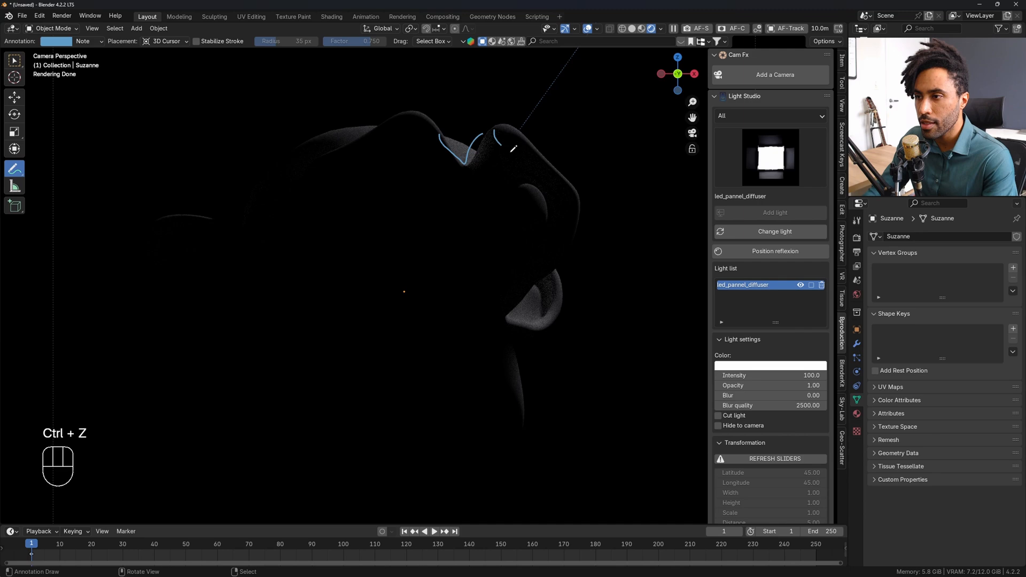
pyautogui.press('Ctrl+Z')
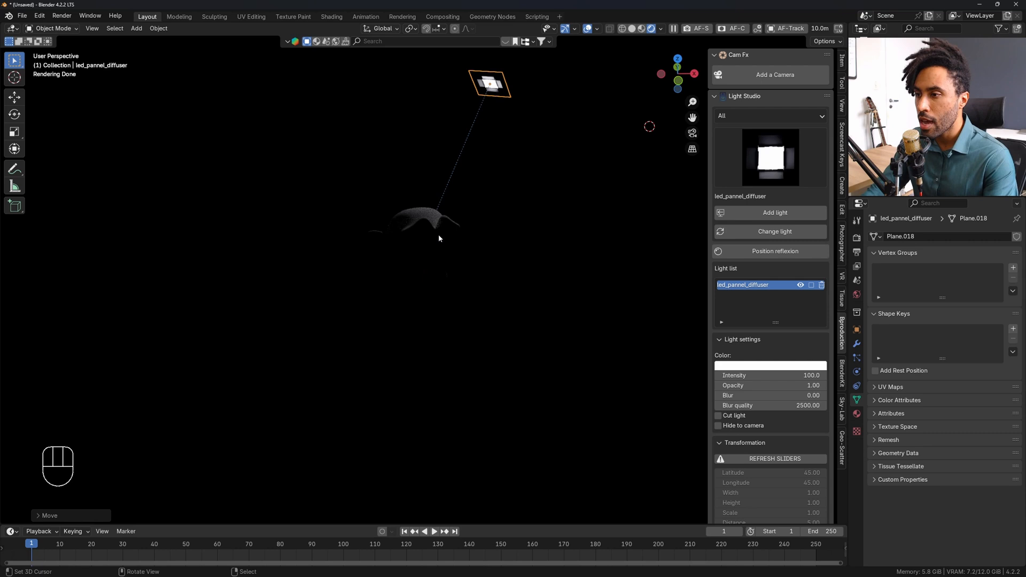
# Step: Reselect Suzanne in the viewport and press G
pyautogui.click(423, 242)
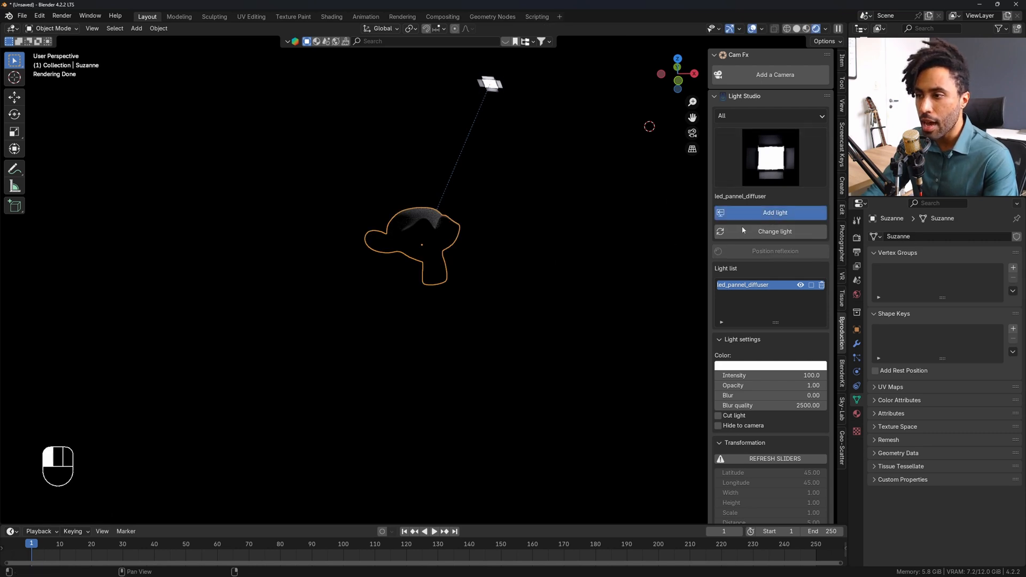
pyautogui.press('g')
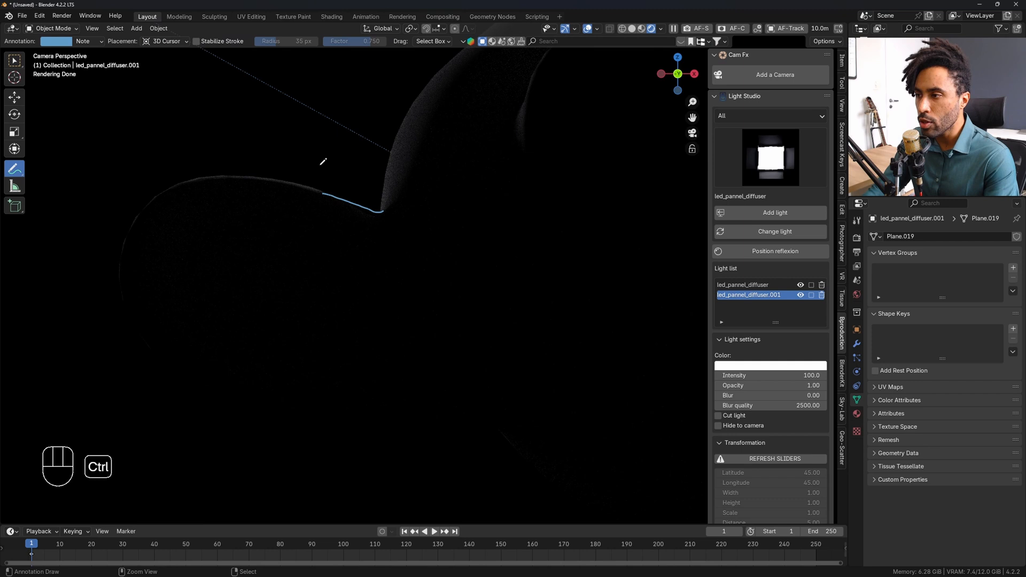
# Step: Undo the rim sketch, mark a short tick on Suzanne's lower edge, then undo it
pyautogui.press('Ctrl+Z')
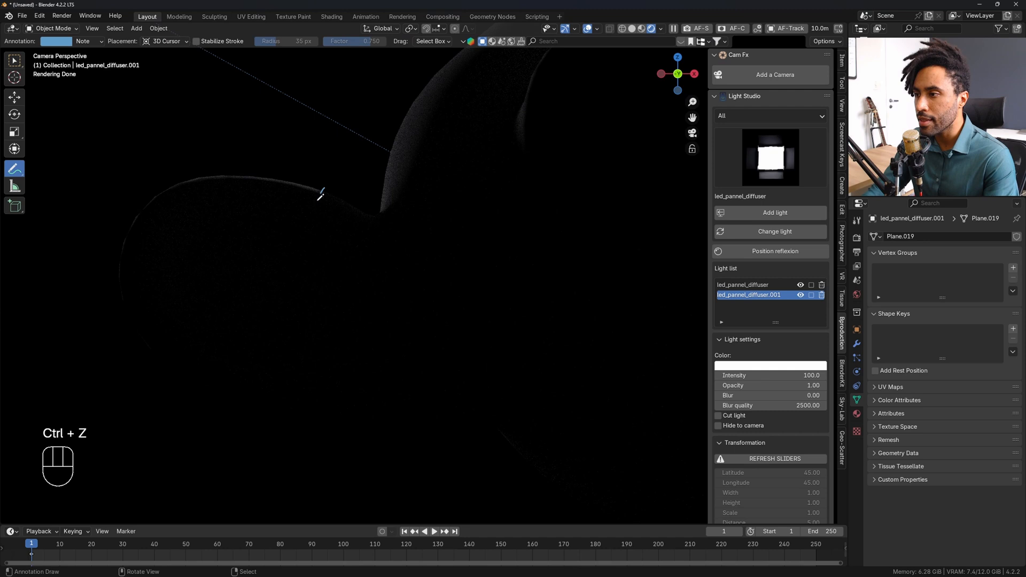
pyautogui.moveTo(320, 196); pyautogui.dragTo(375, 229)
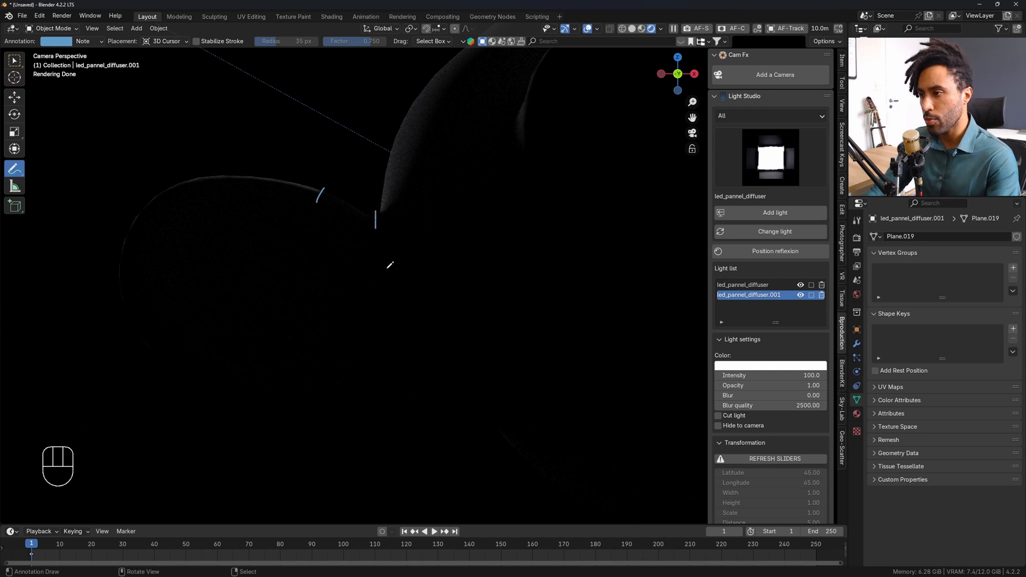
pyautogui.press('Ctrl+Z')
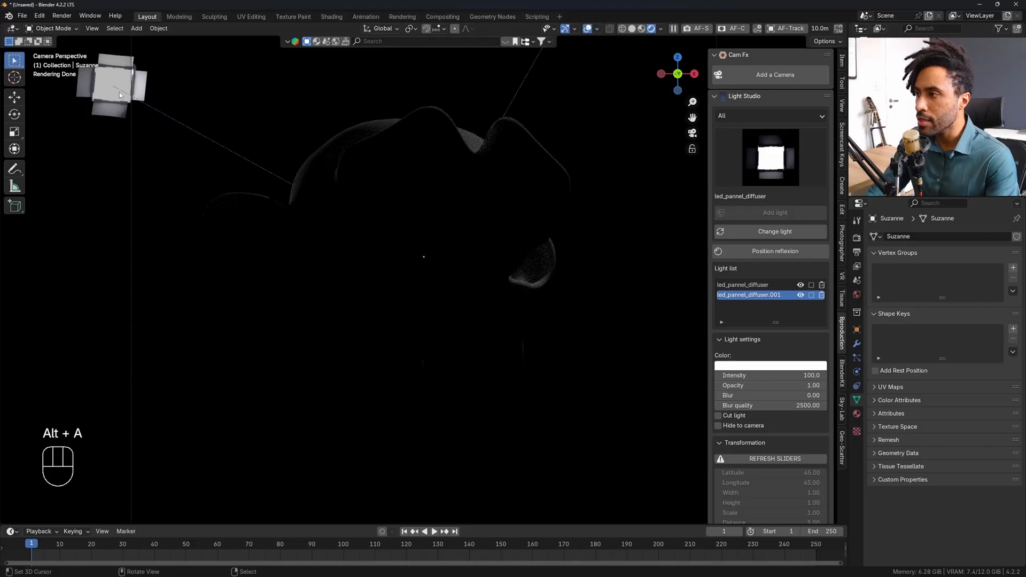
# Step: Place the third LED panel light below Suzanne and hide it from the camera
pyautogui.press('g')
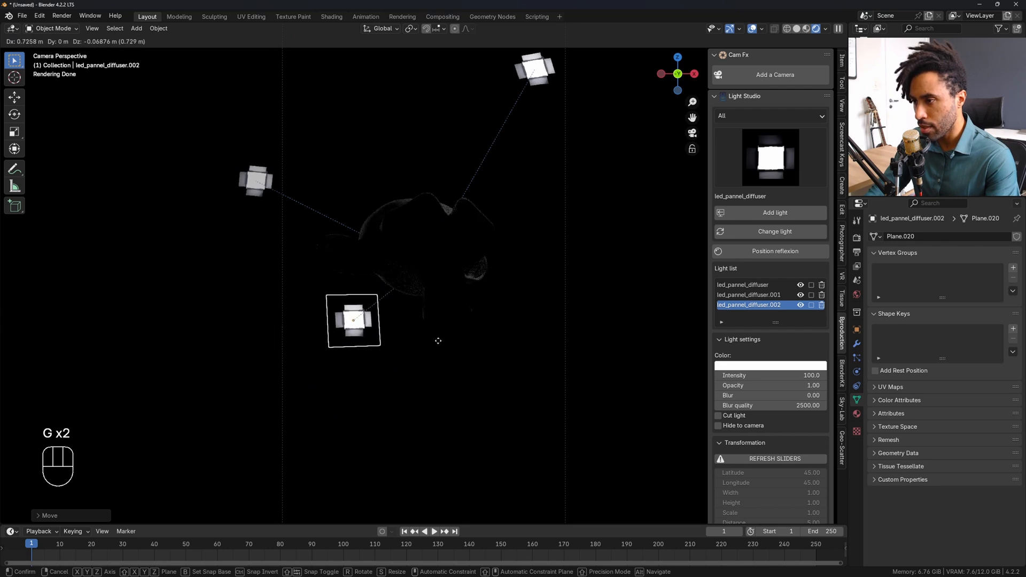
pyautogui.click(771, 375)
pyautogui.write('1000')
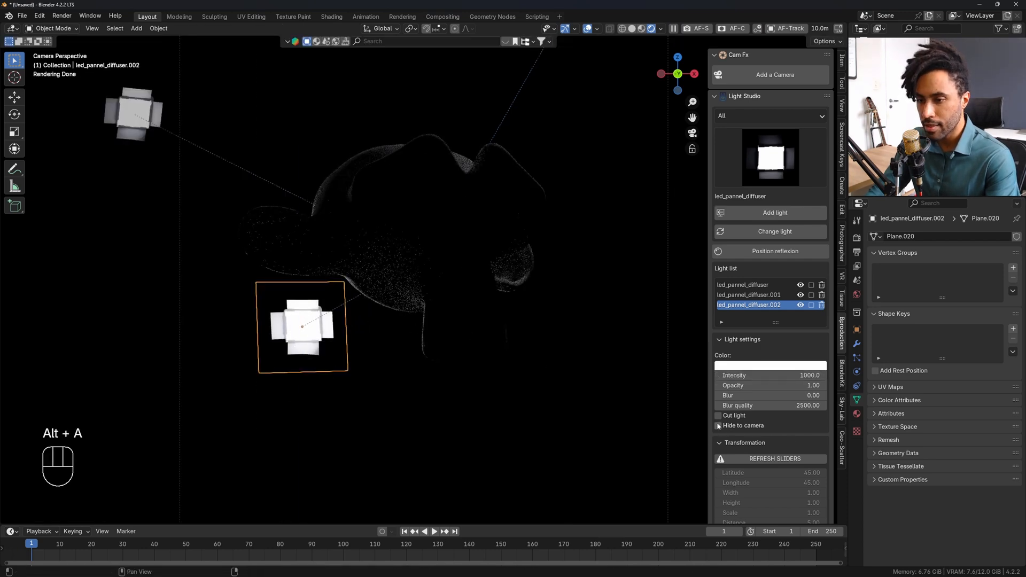
pyautogui.click(719, 426)
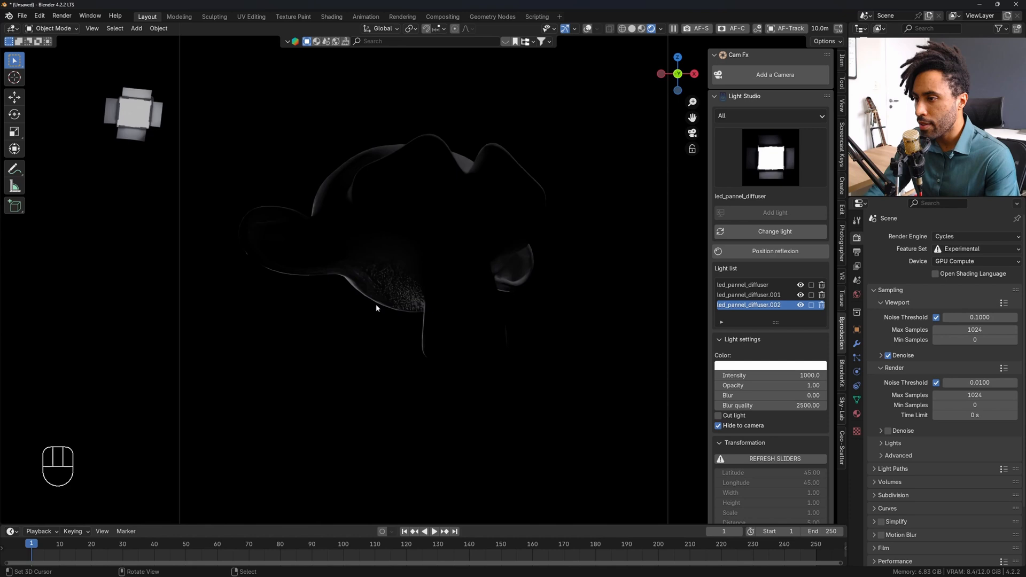
pyautogui.press('Alt+A')
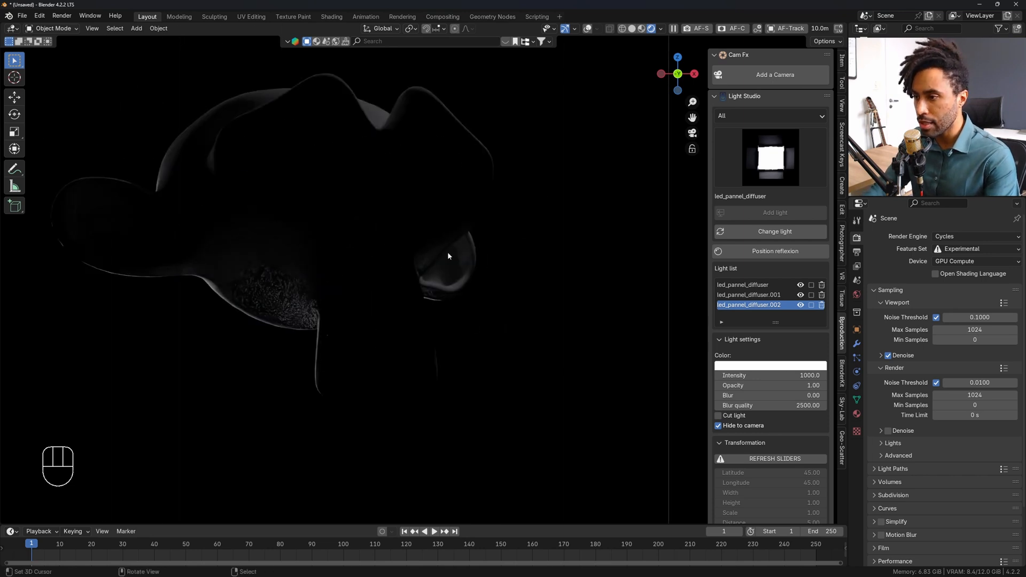
pyautogui.moveTo(442, 262)
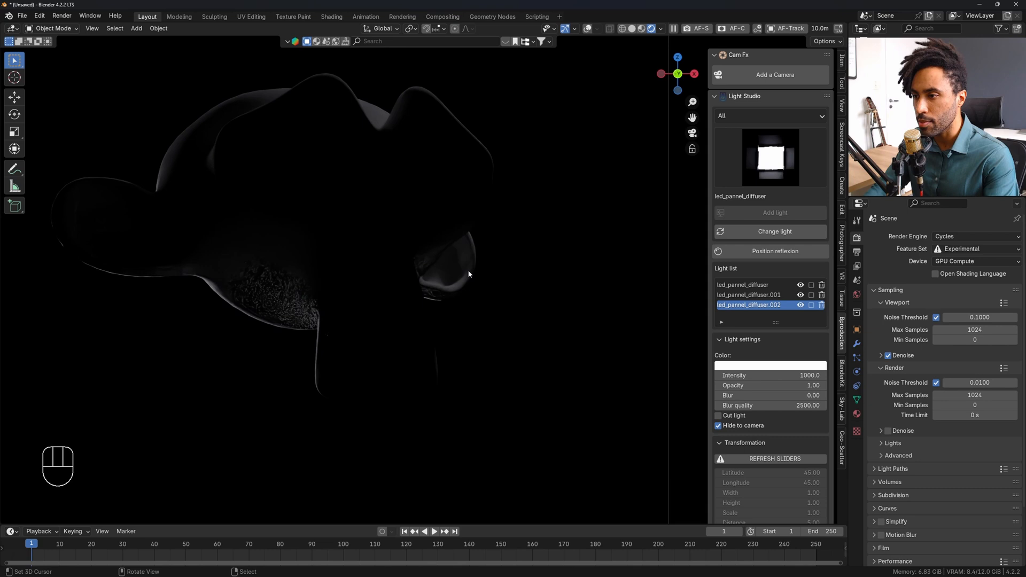
pyautogui.press('z')
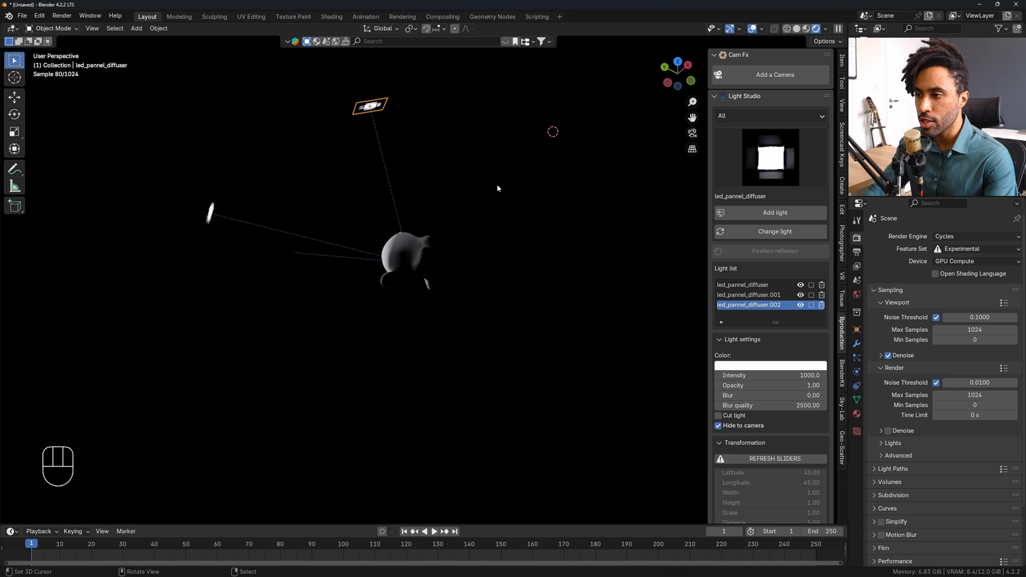
pyautogui.press('g')
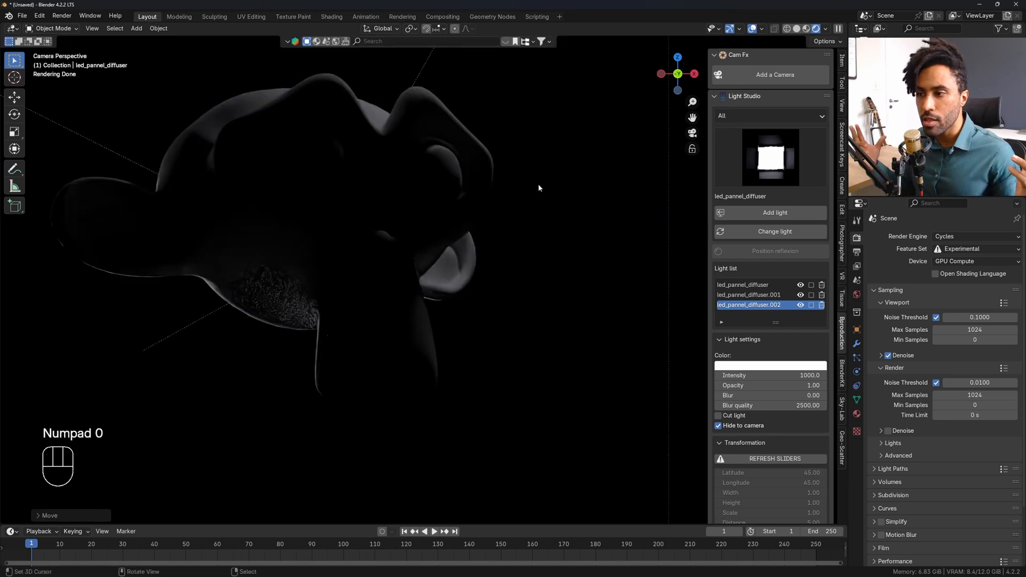
pyautogui.moveTo(445, 257)
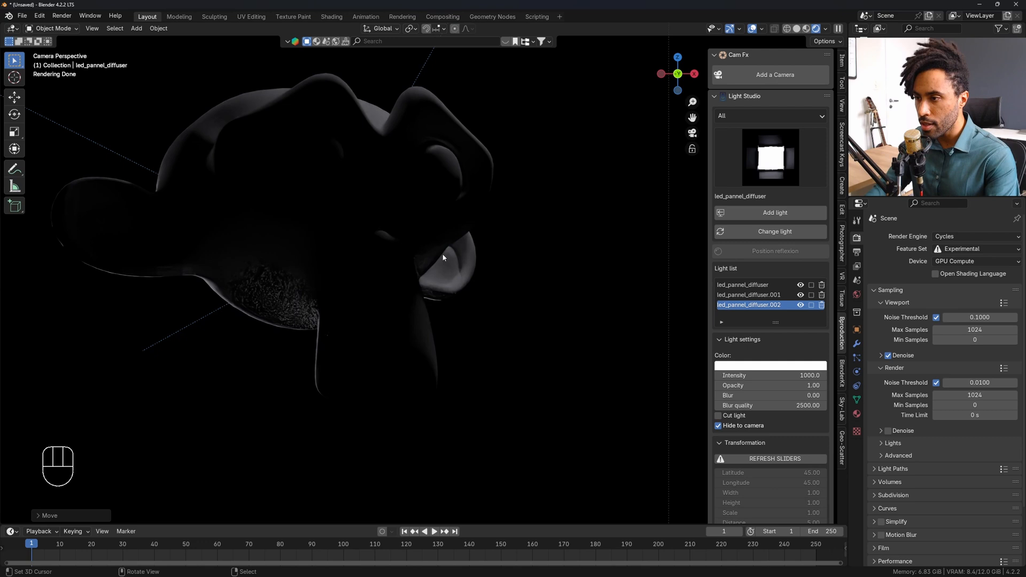
pyautogui.moveTo(471, 245)
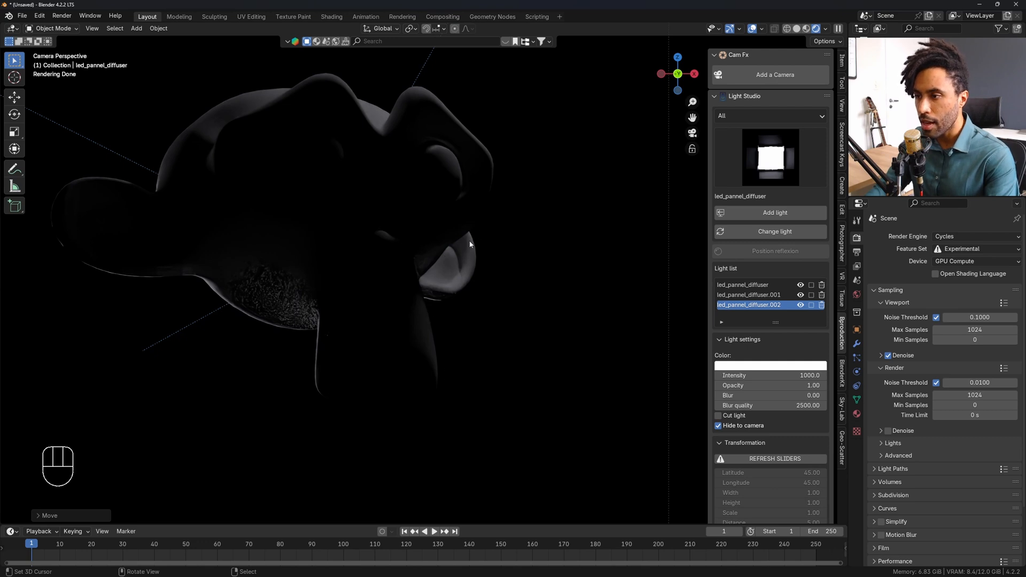
pyautogui.moveTo(493, 296)
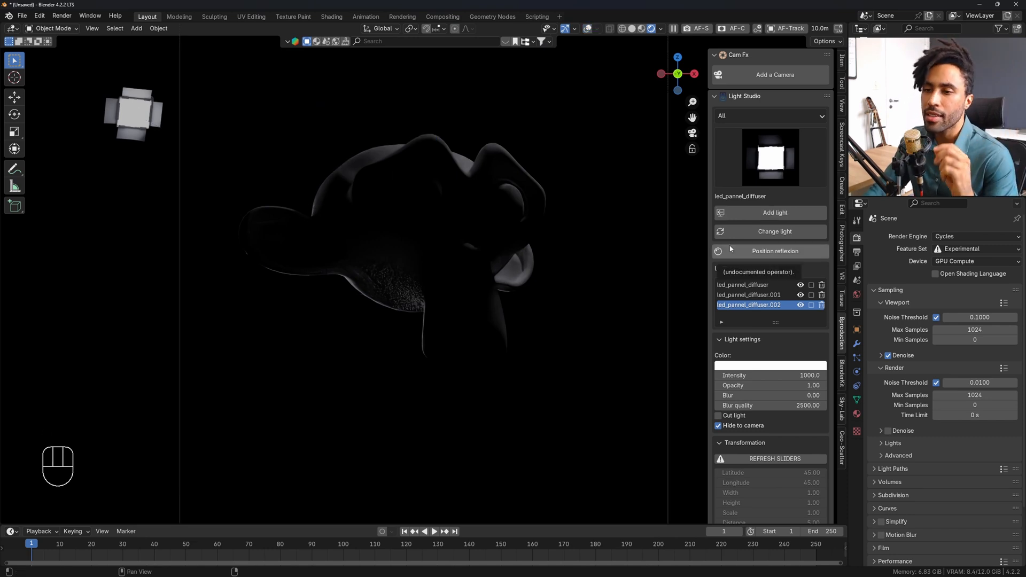
pyautogui.click(770, 157)
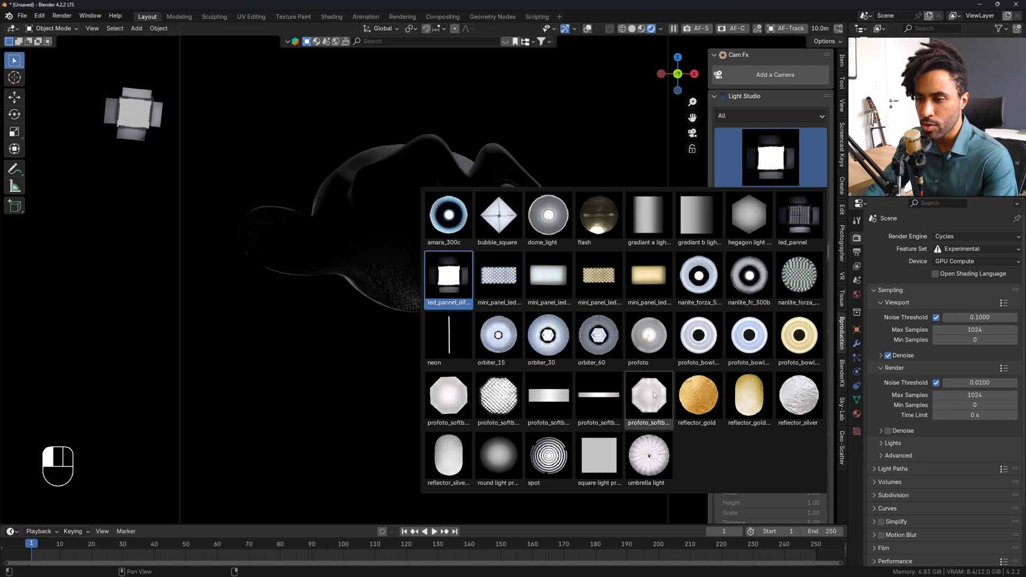
# Step: Pick profoto_softbox_small from the library and add it to the light list
pyautogui.click(649, 400)
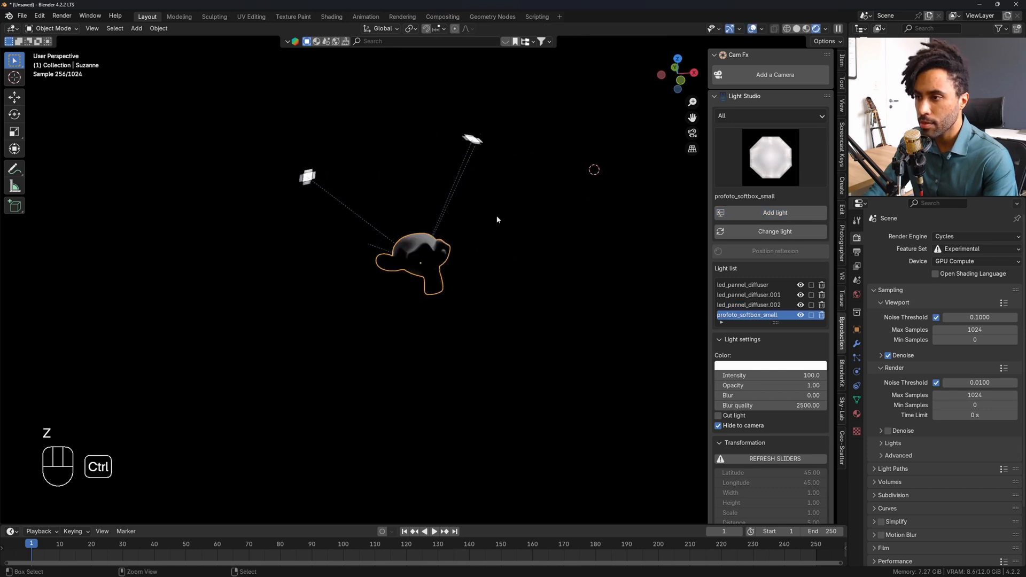
pyautogui.click(749, 305)
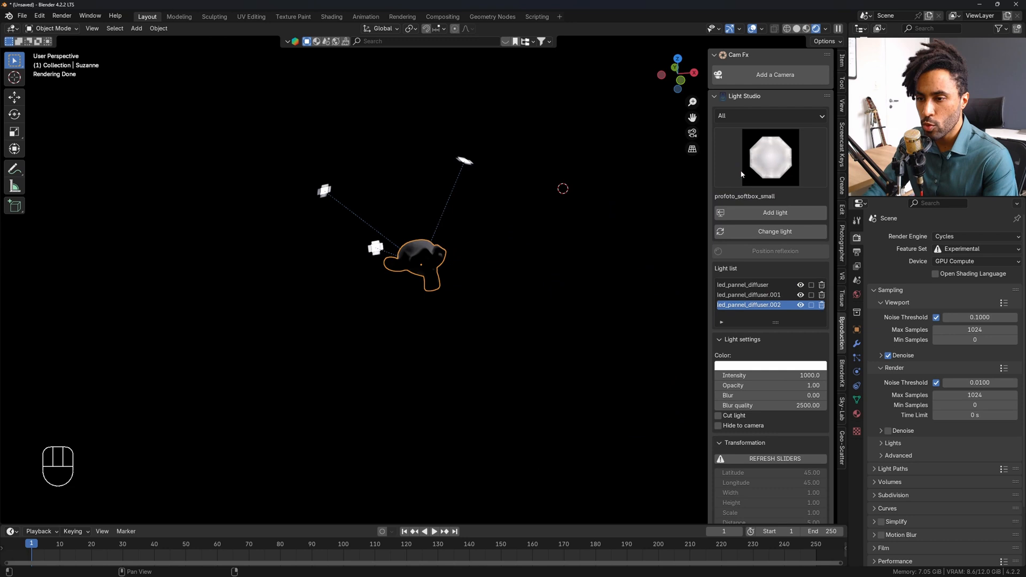
pyautogui.click(772, 213)
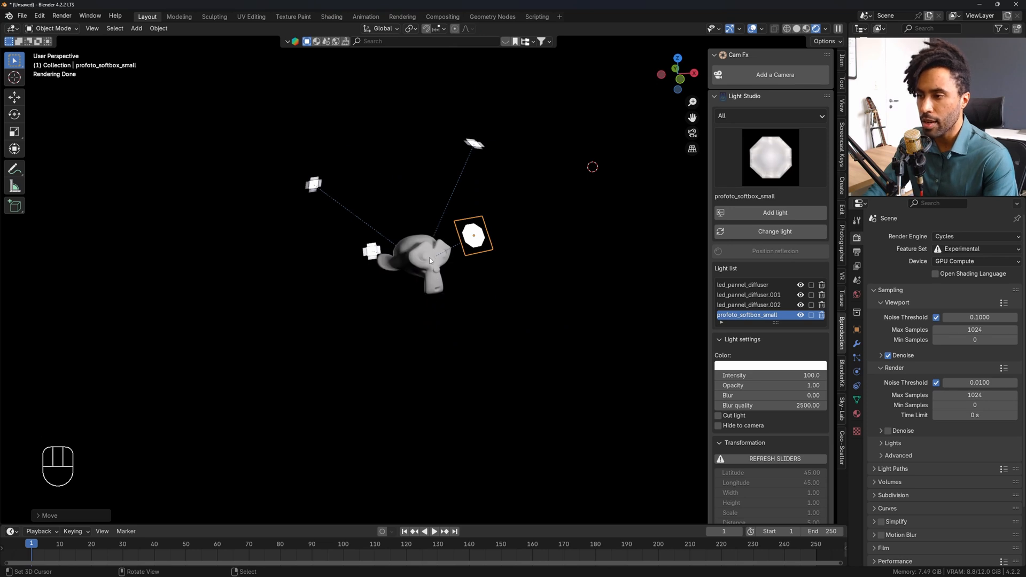
# Step: Move the small softbox to an angle in front of Suzanne, checking through the camera
pyautogui.press('KP_0')
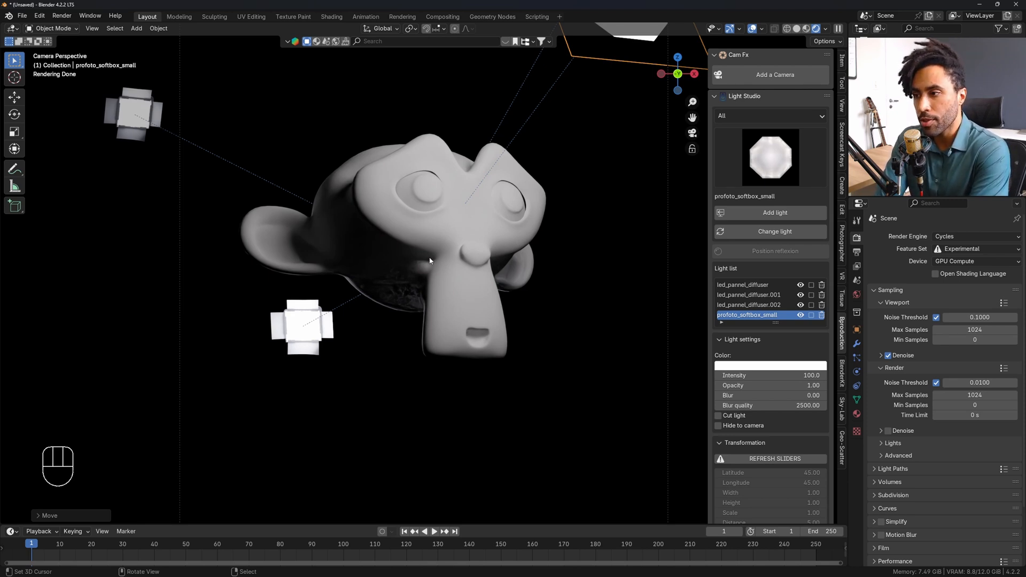
pyautogui.moveTo(325, 278)
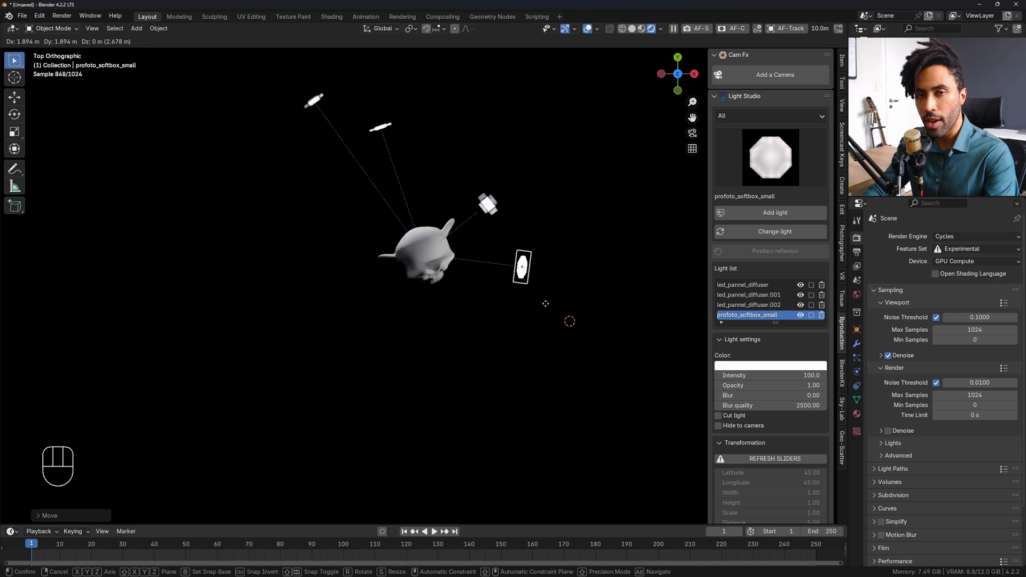
pyautogui.press('KP_0')
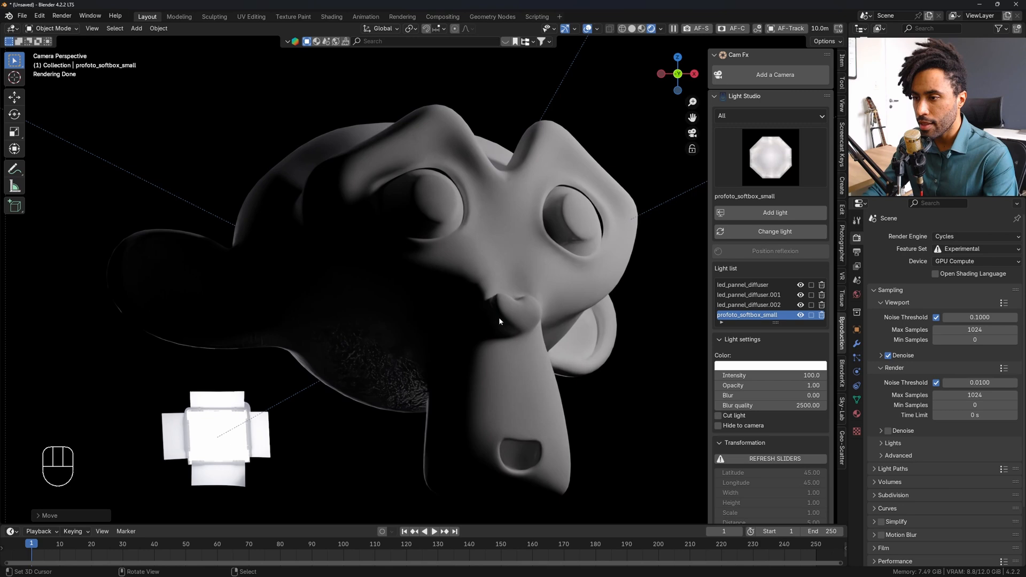
pyautogui.moveTo(524, 328)
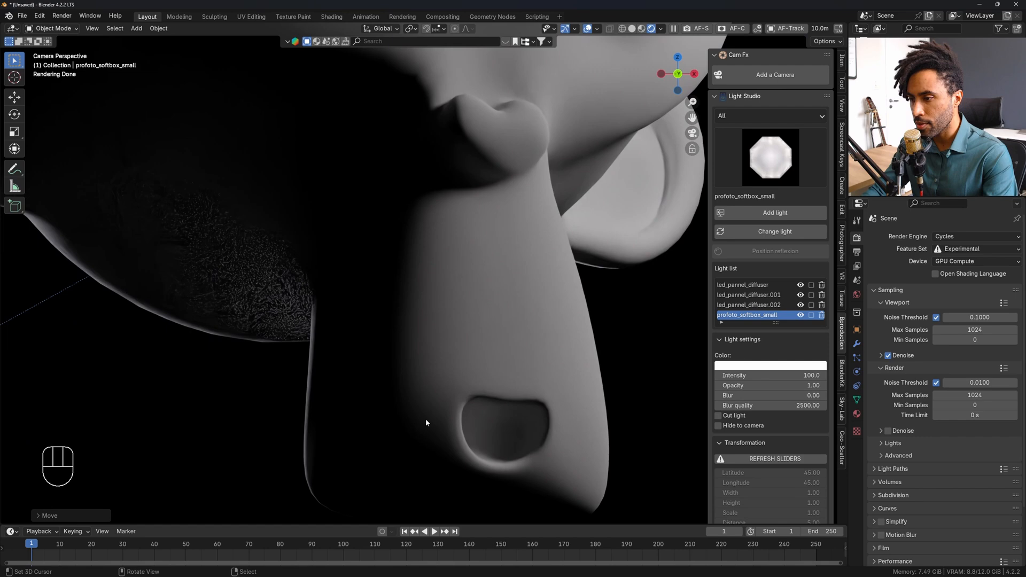
pyautogui.moveTo(394, 305)
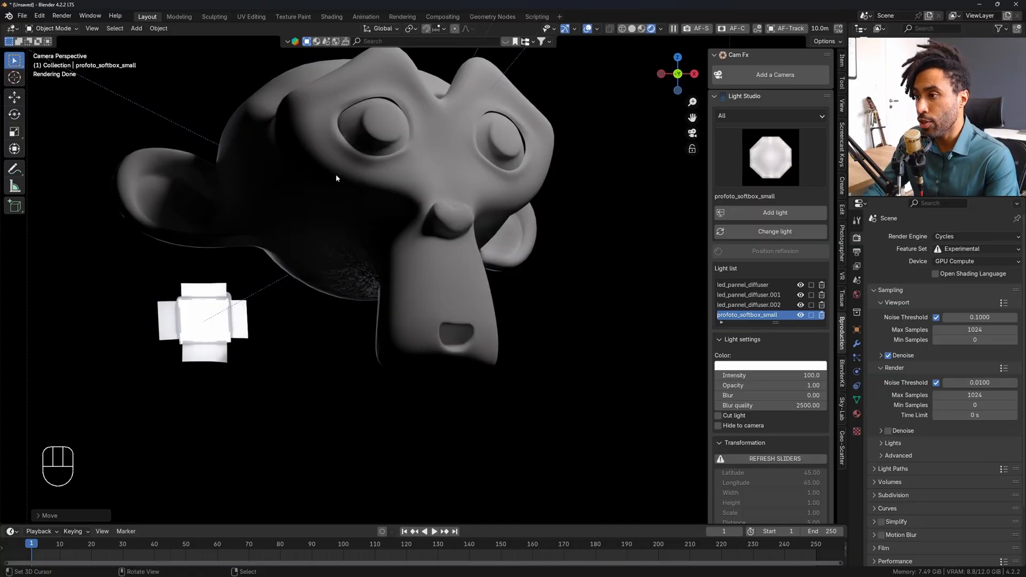
pyautogui.moveTo(349, 235)
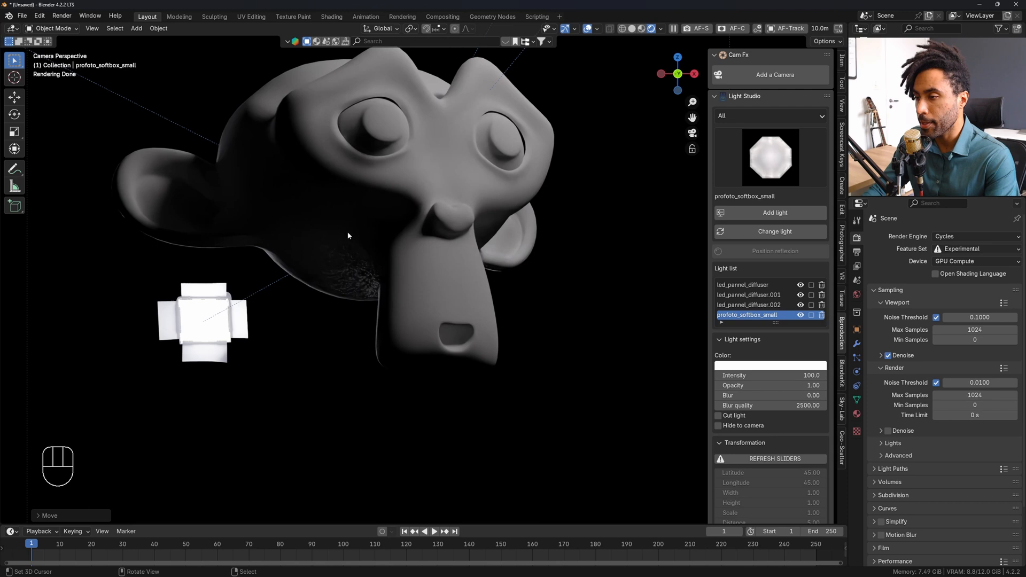
pyautogui.moveTo(86, 175)
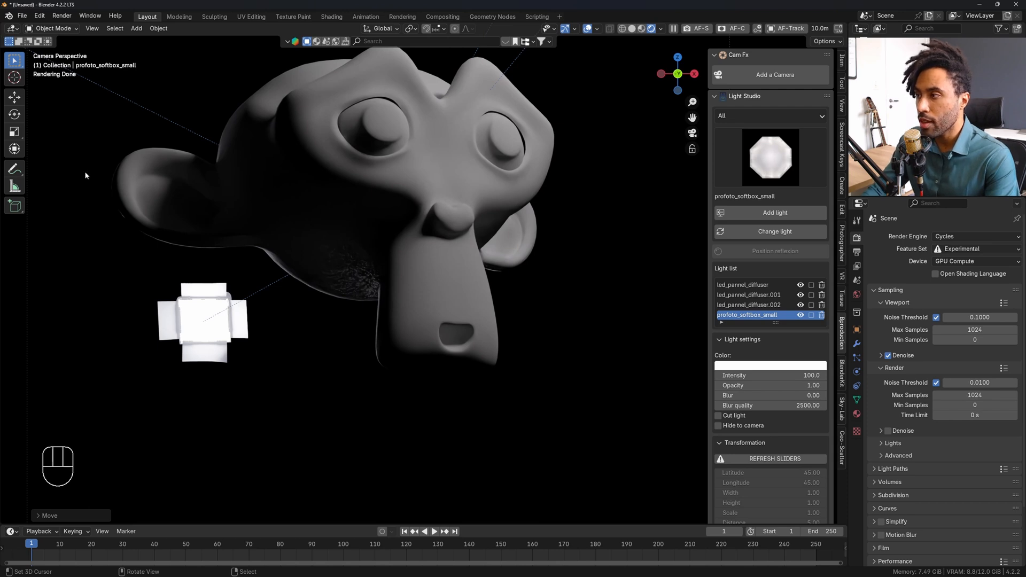
pyautogui.click(14, 171)
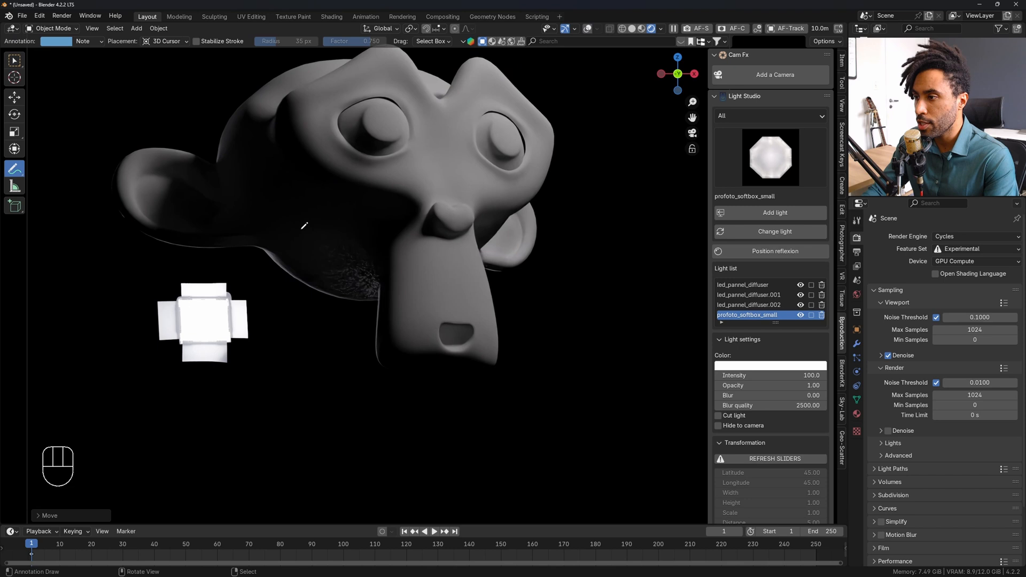
pyautogui.press('Z')
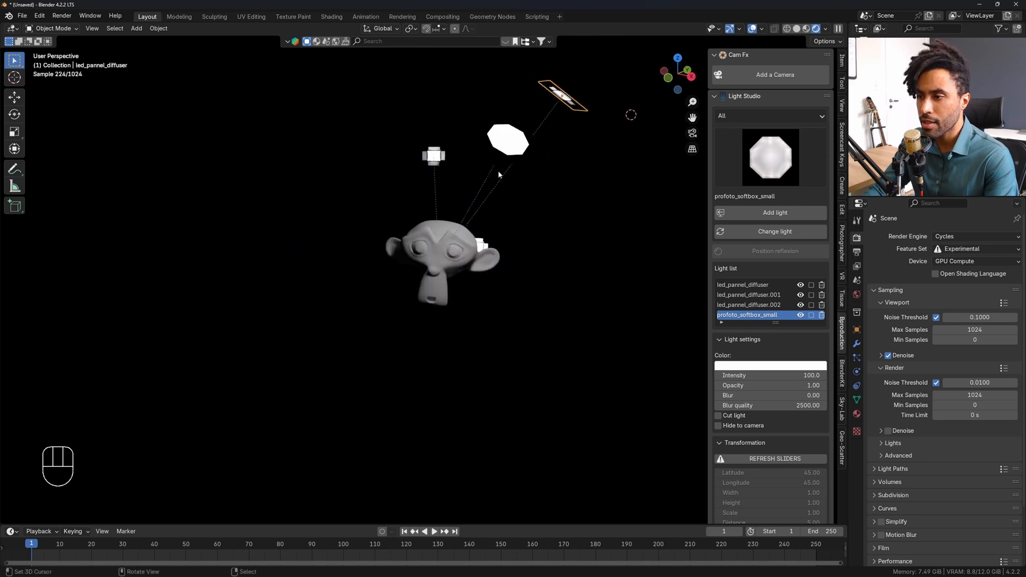
pyautogui.press('shift+d')
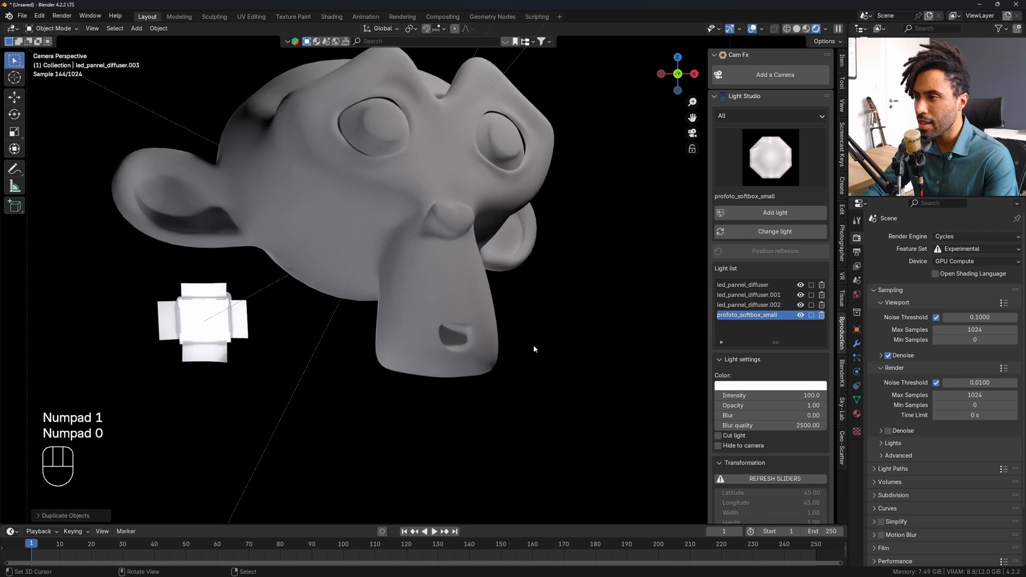
pyautogui.press('s')
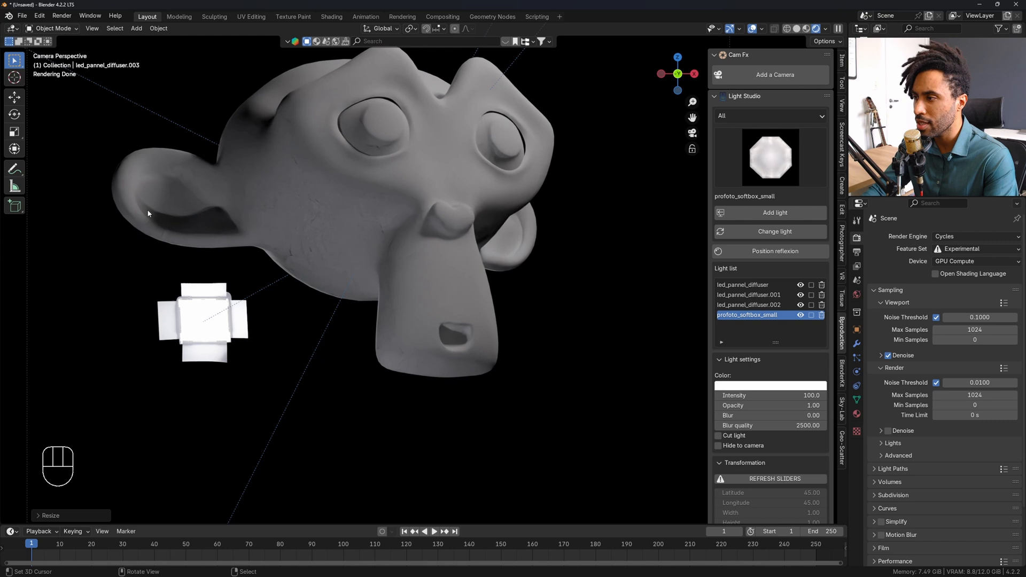
pyautogui.moveTo(268, 133)
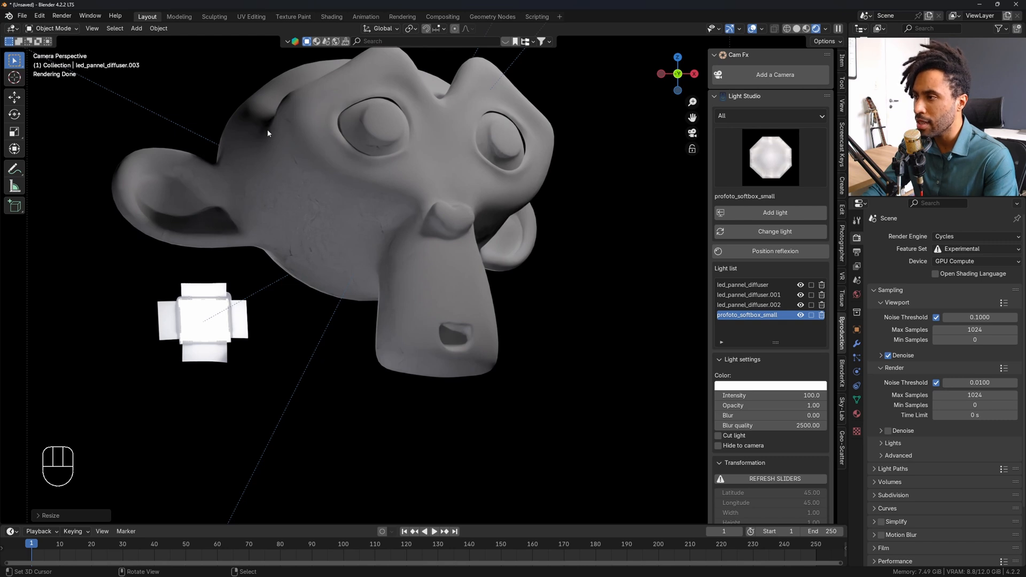
pyautogui.press('x')
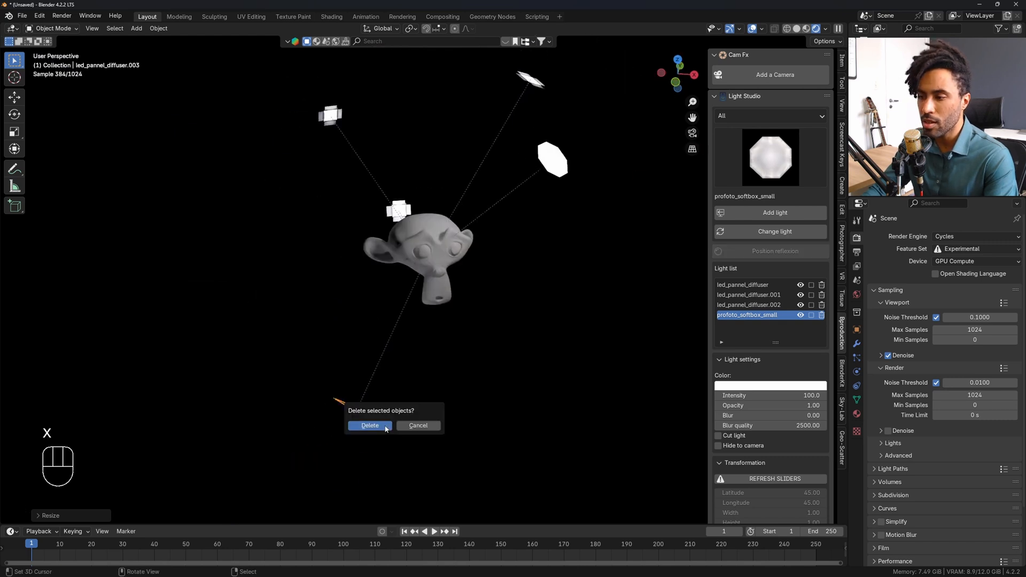
pyautogui.click(370, 425)
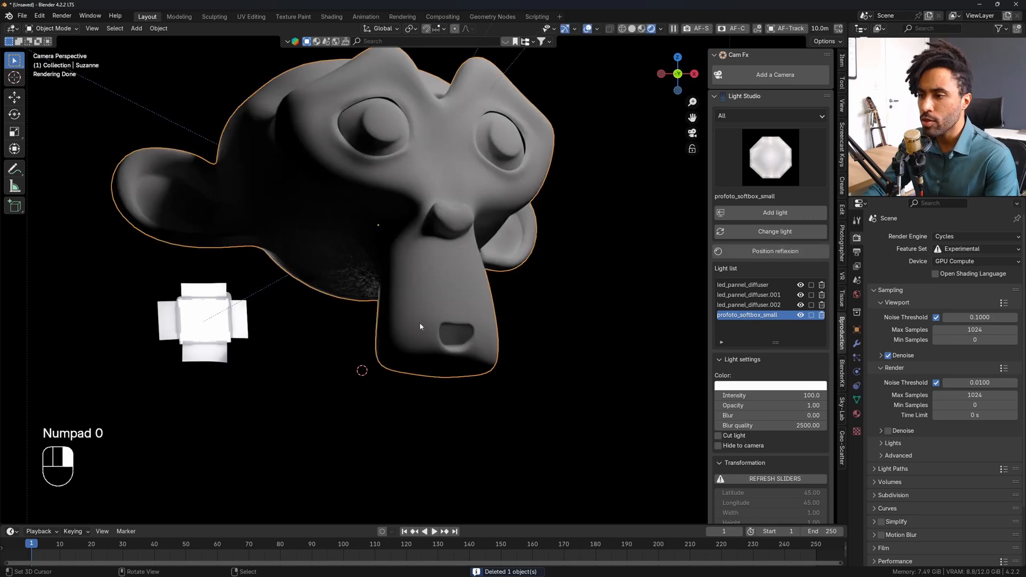
pyautogui.click(770, 157)
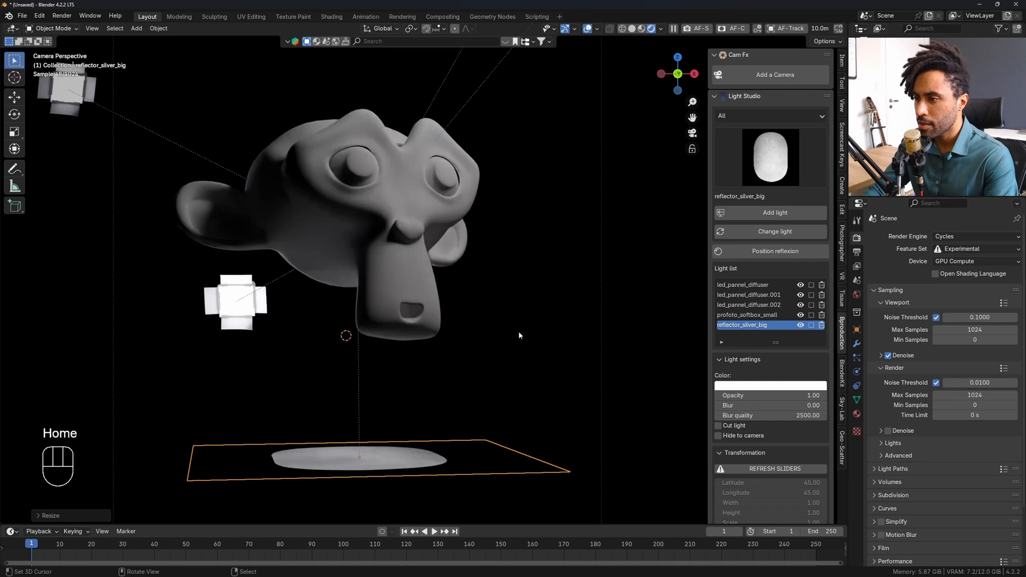
# Step: Frame the scene and move the big silver reflector beneath Suzanne
pyautogui.press('s')
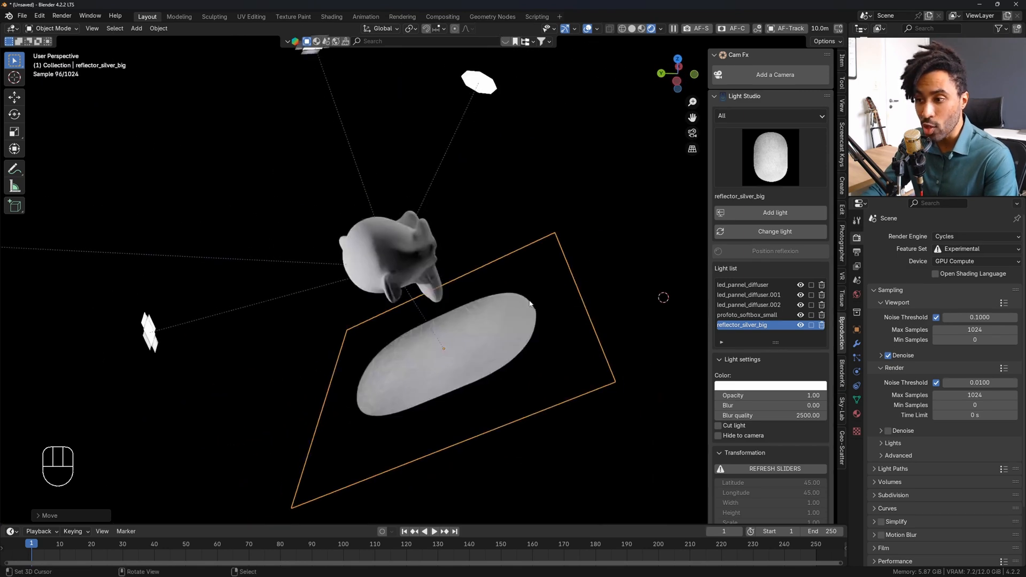
pyautogui.press('g')
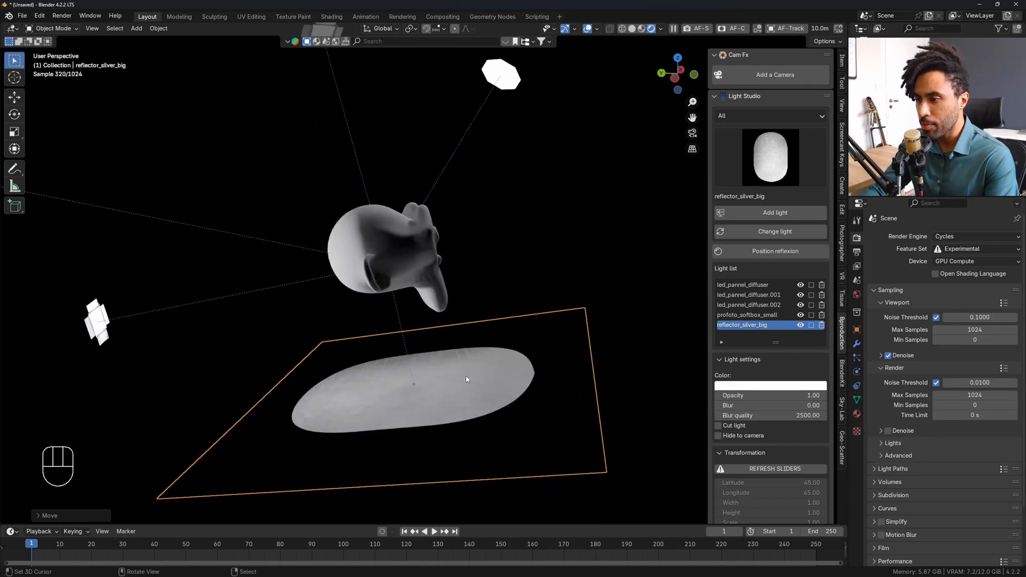
pyautogui.press('KP_1')
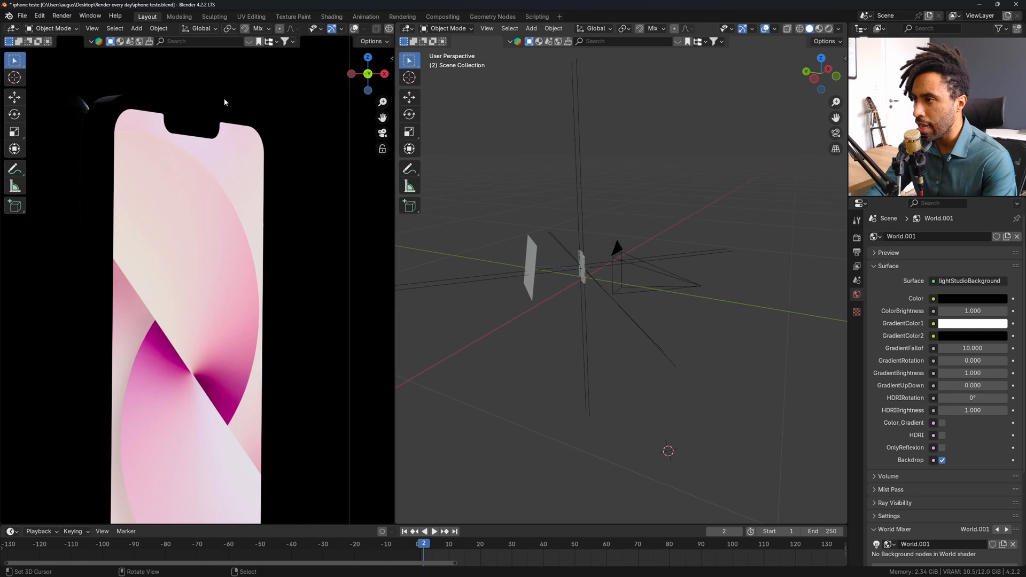
pyautogui.moveTo(141, 154)
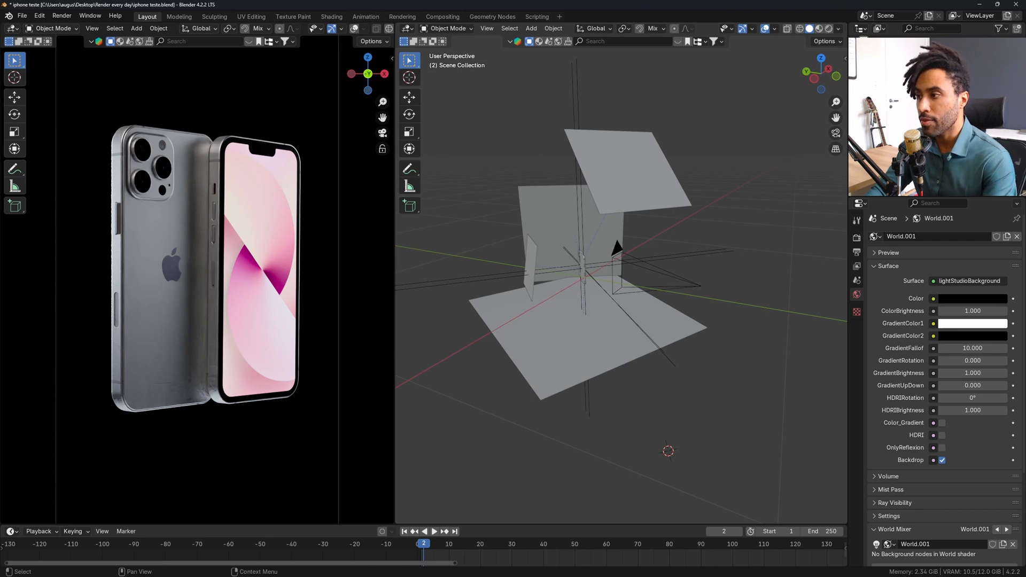
pyautogui.moveTo(171, 369)
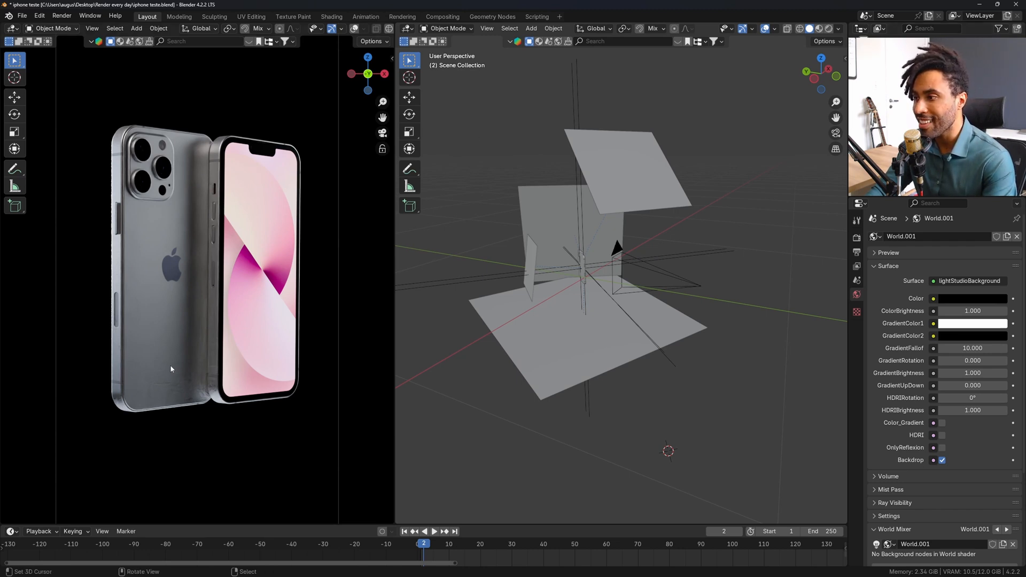
pyautogui.moveTo(187, 374)
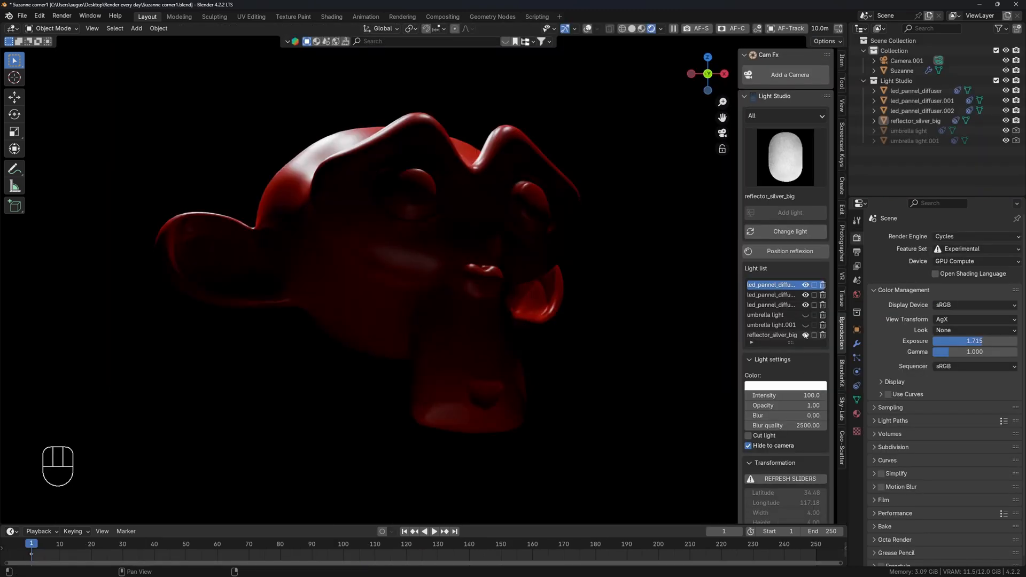
# Step: Enable the 'umbrella light' in the Light Studio light list for even frontal lighting on Suzanne
pyautogui.click(805, 315)
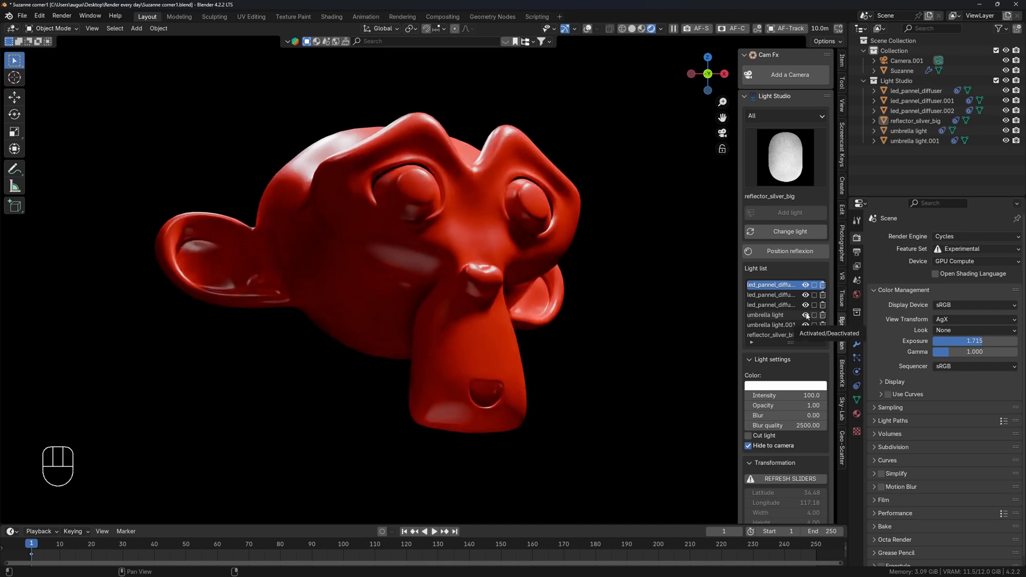